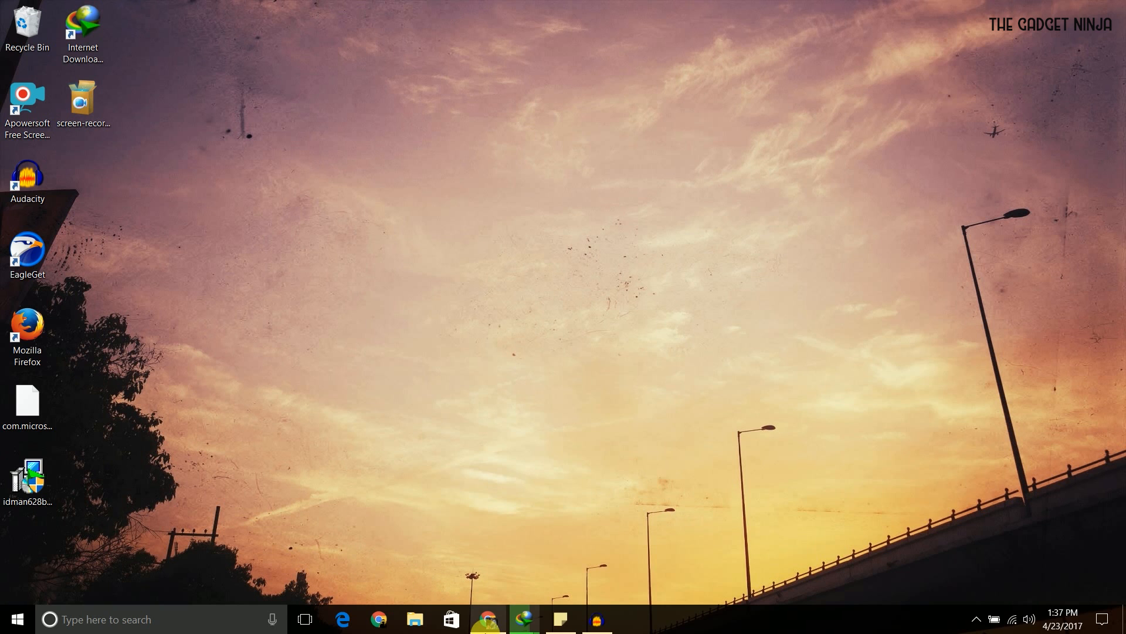
Open the sticky note with the bit.ly link and IDM reminder, and copy the link
left_click(488, 618)
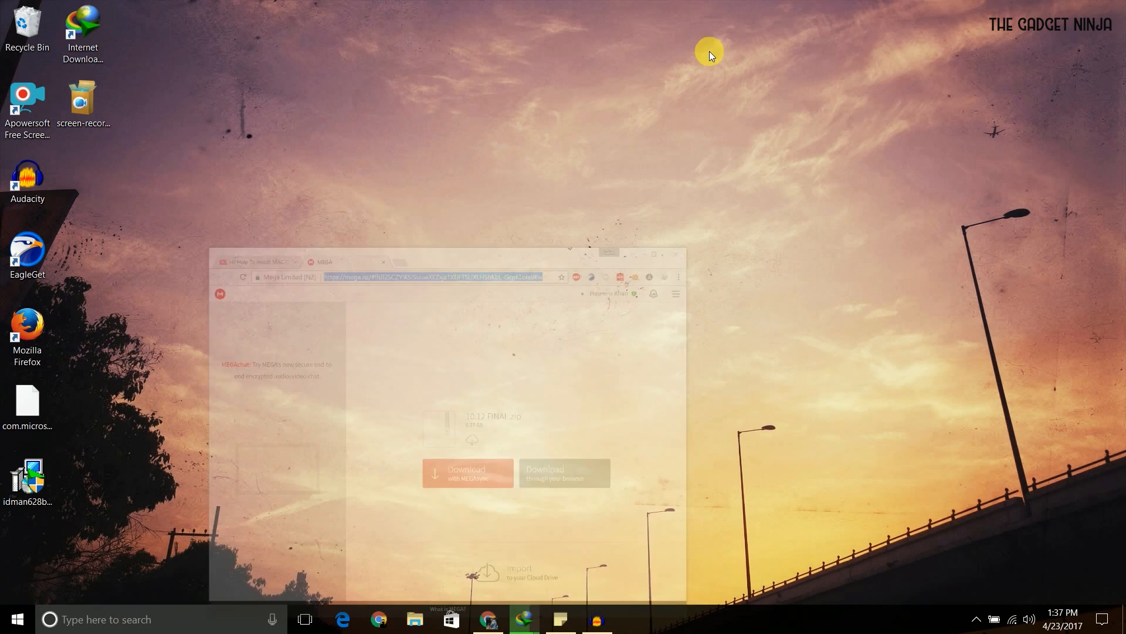
left_click(491, 618)
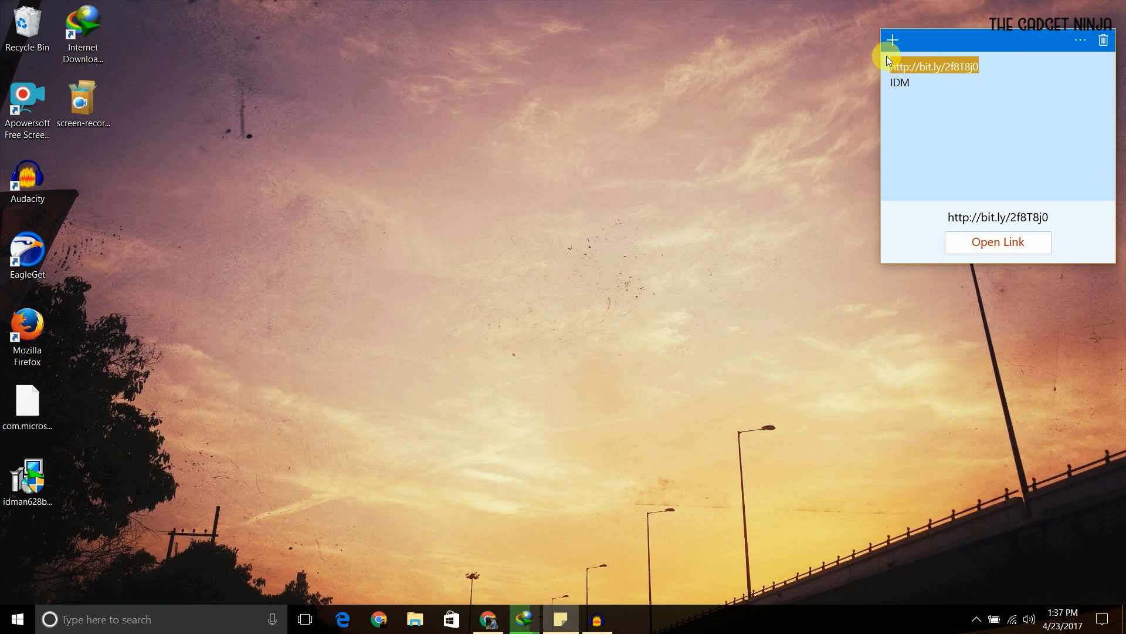
right_click(934, 66)
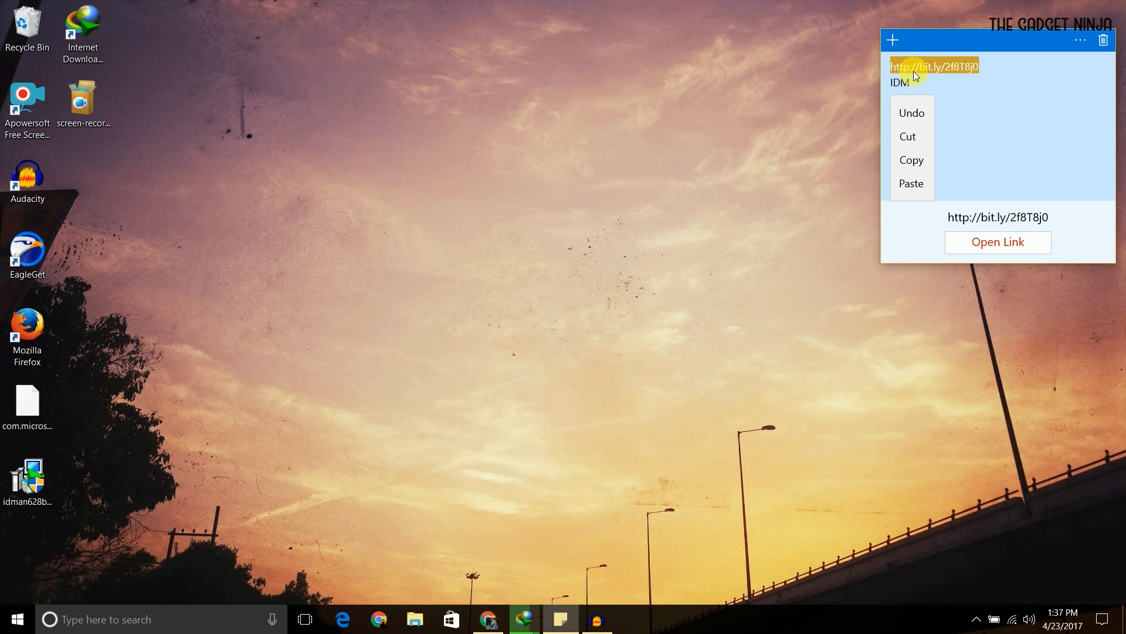
left_click(487, 618)
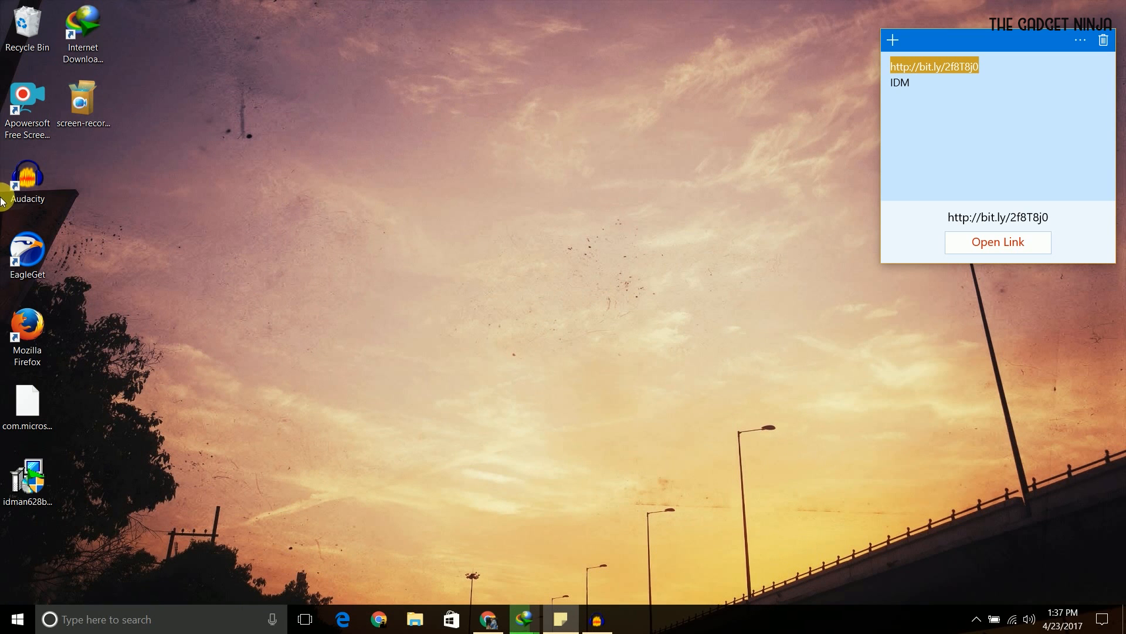
Run MegaDownloader_v1.7 from the EGDownloads folder and minimize File Explorer
left_click(415, 618)
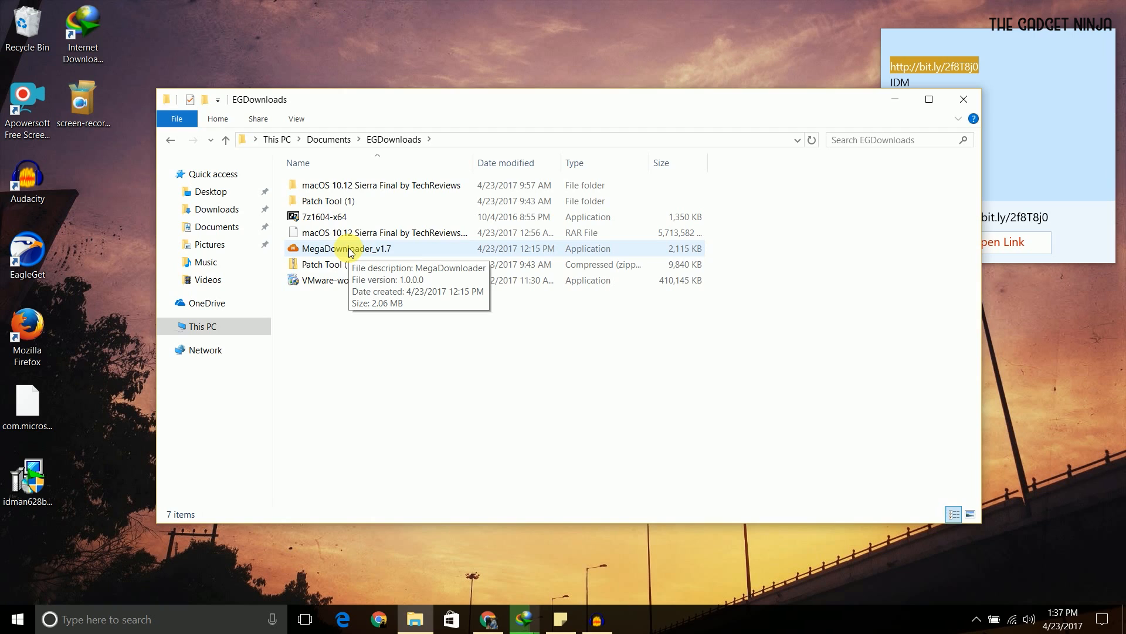
mouse_move(382, 256)
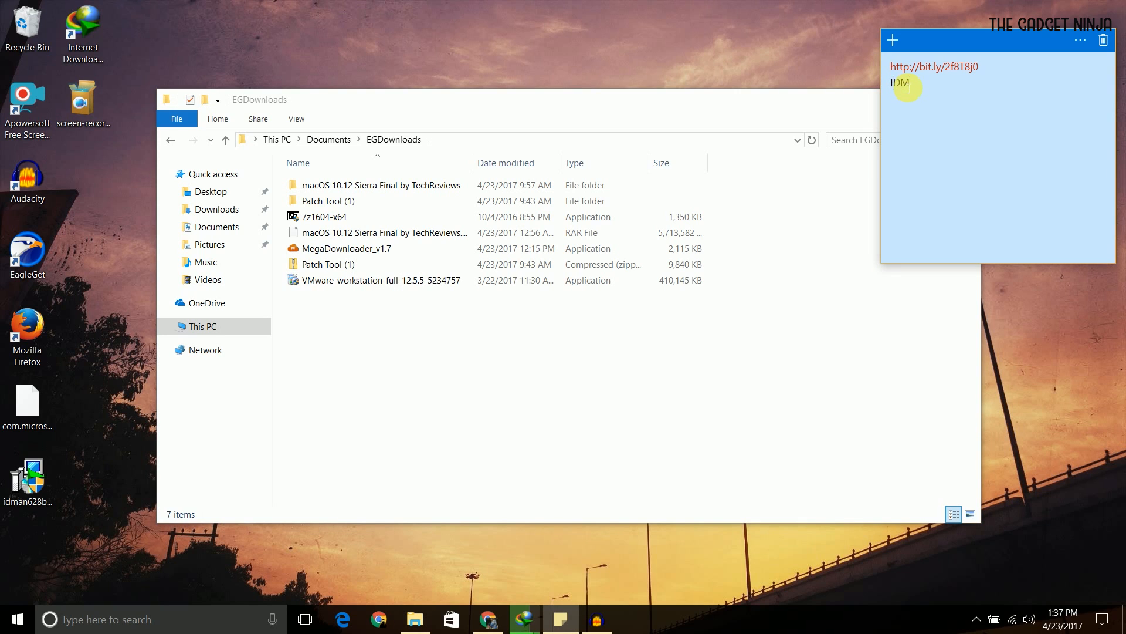
double_click(899, 83)
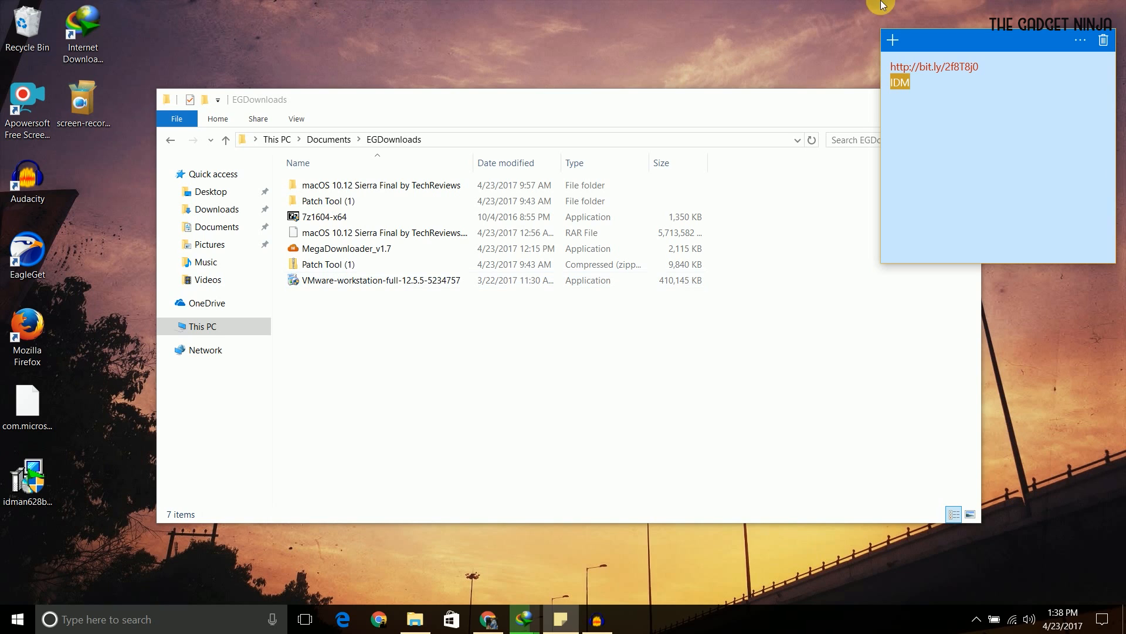
left_click(345, 247)
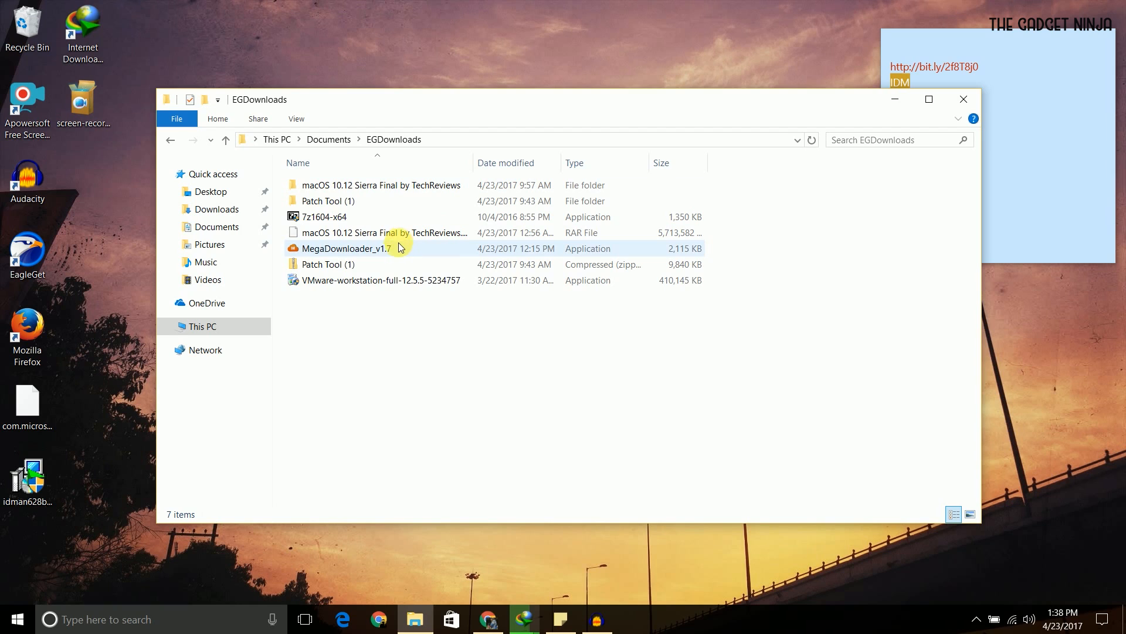
left_click(347, 248)
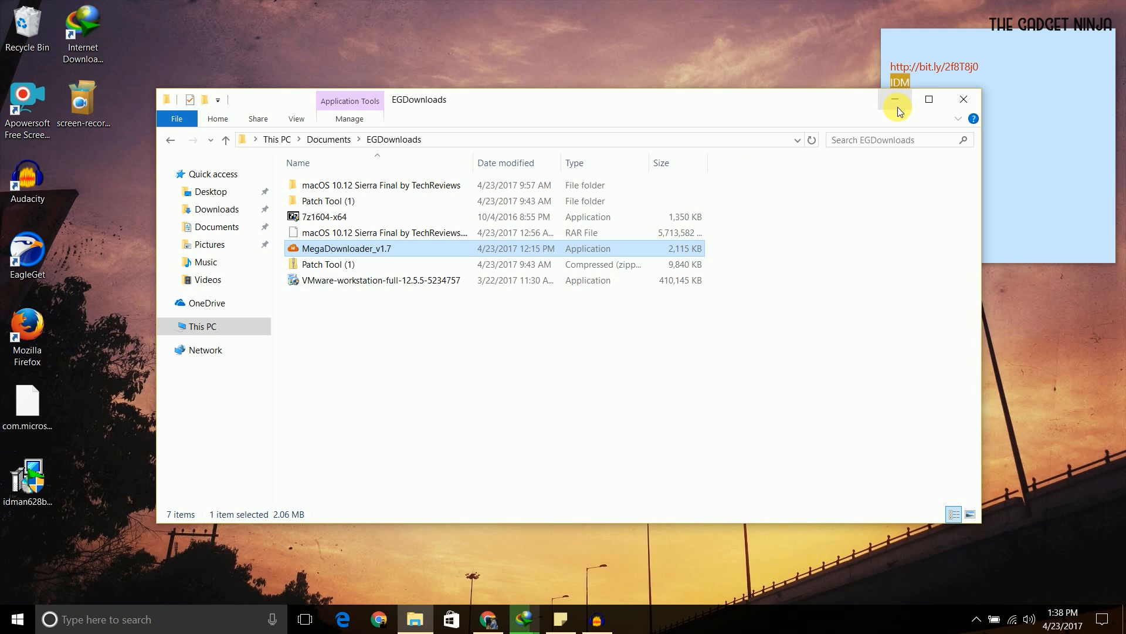
left_click(895, 99)
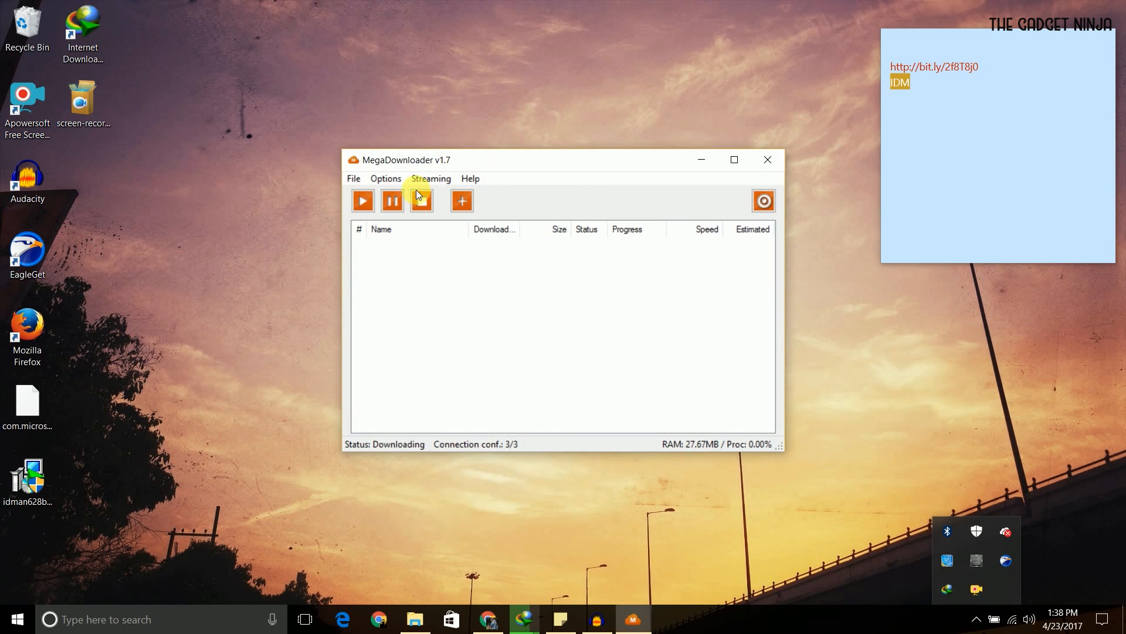
left_click(385, 179)
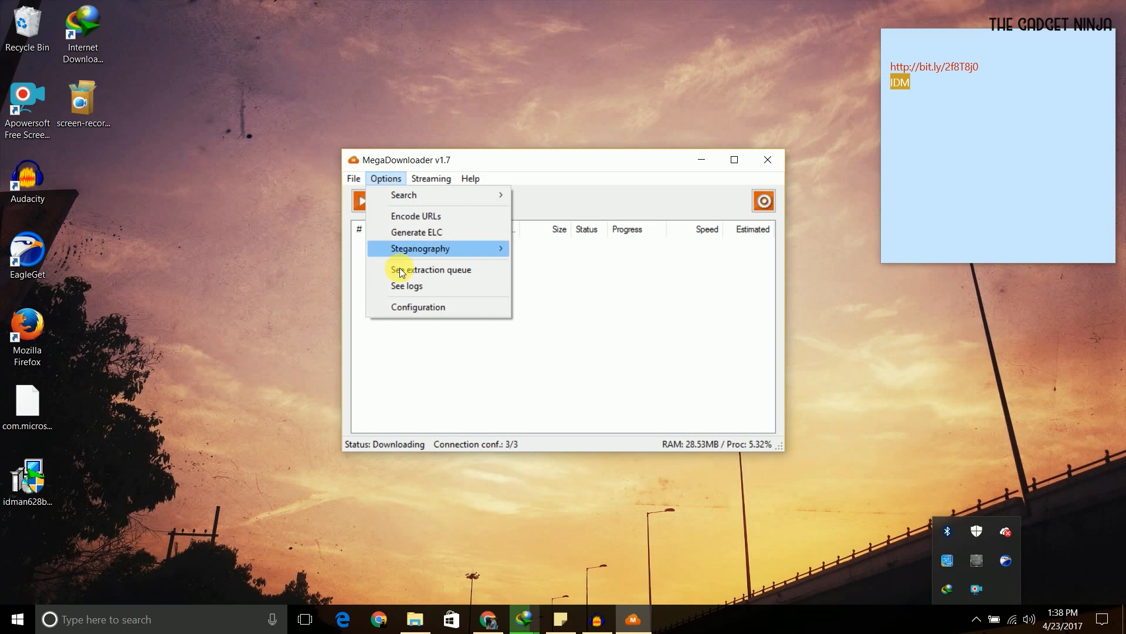
left_click(417, 307)
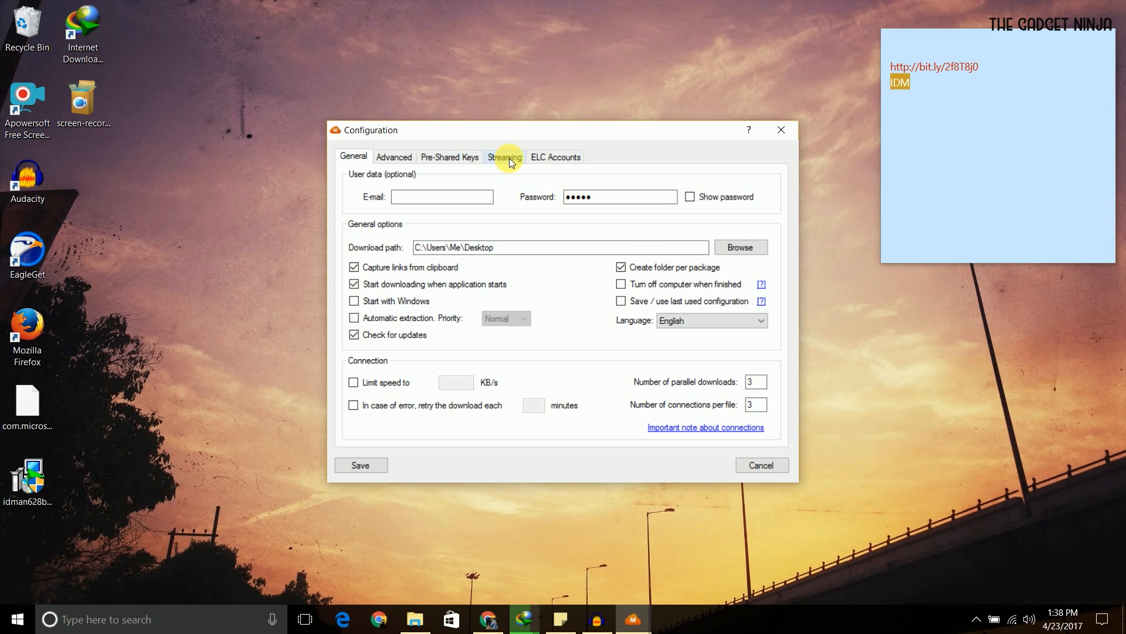
left_click(506, 157)
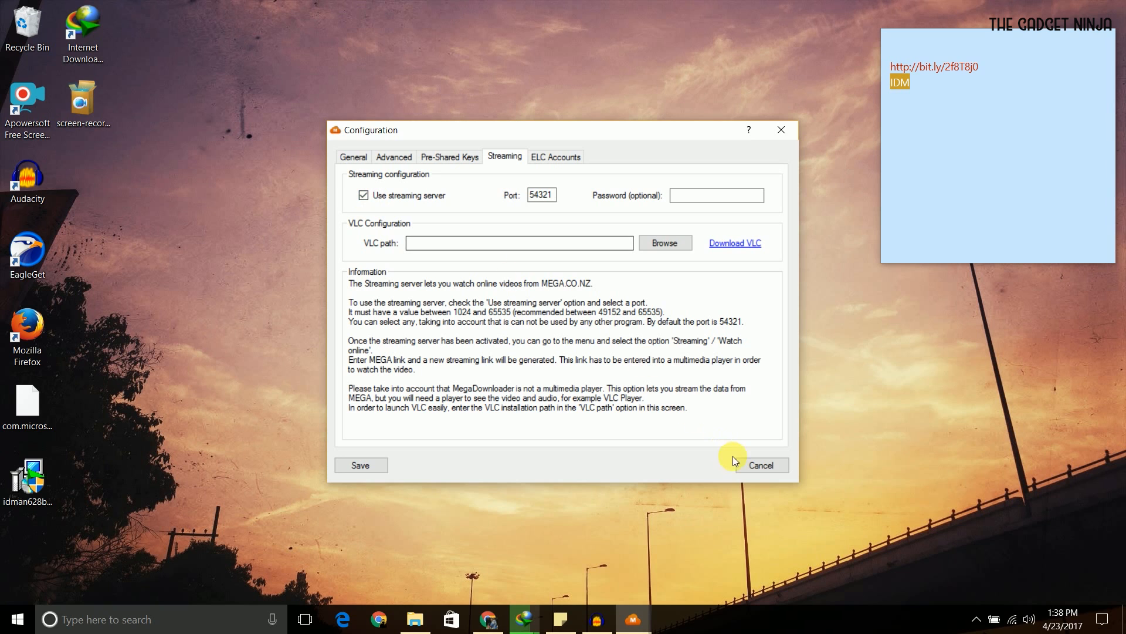
left_click(761, 465)
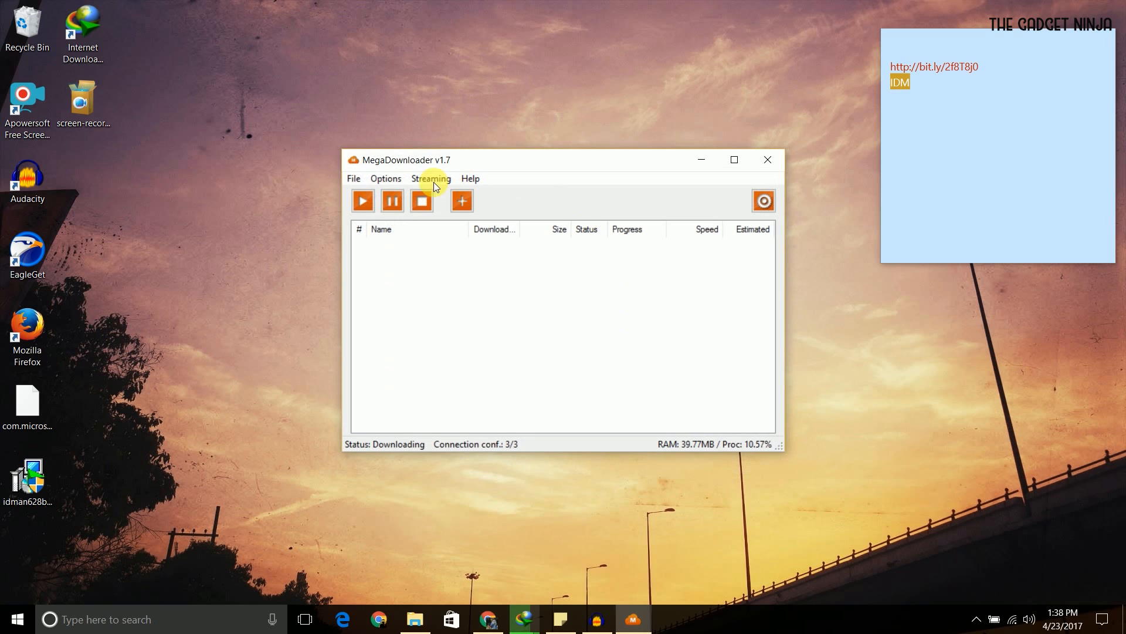
Paste the MEGA URL into Watch online and select the generated localhost:54321 streaming link
left_click(431, 178)
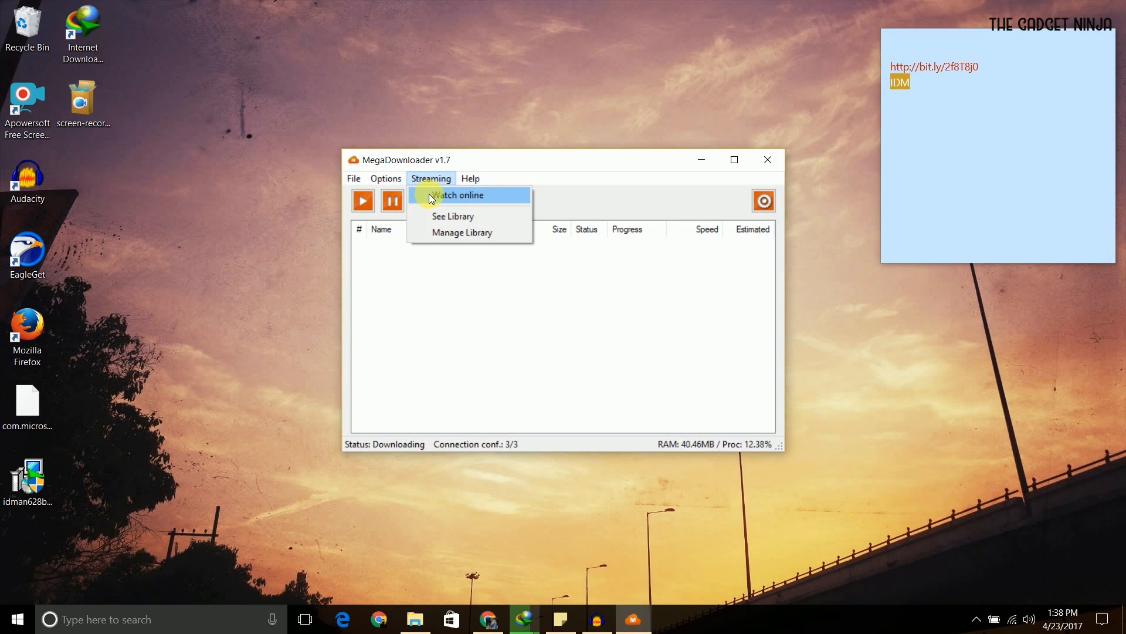
left_click(458, 195)
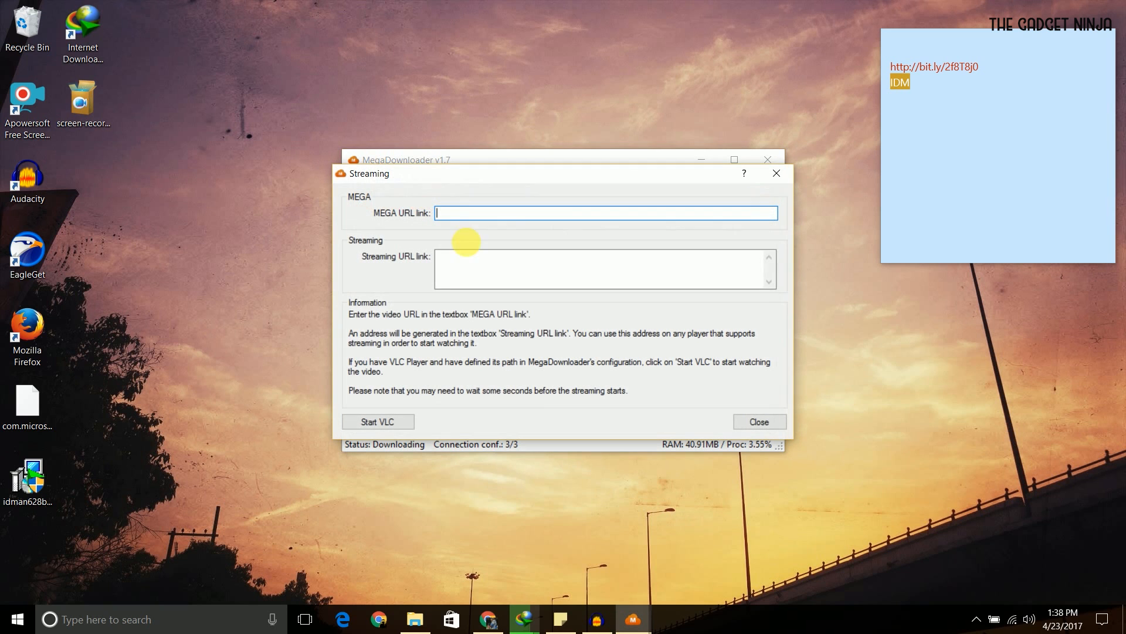
mouse_move(412, 570)
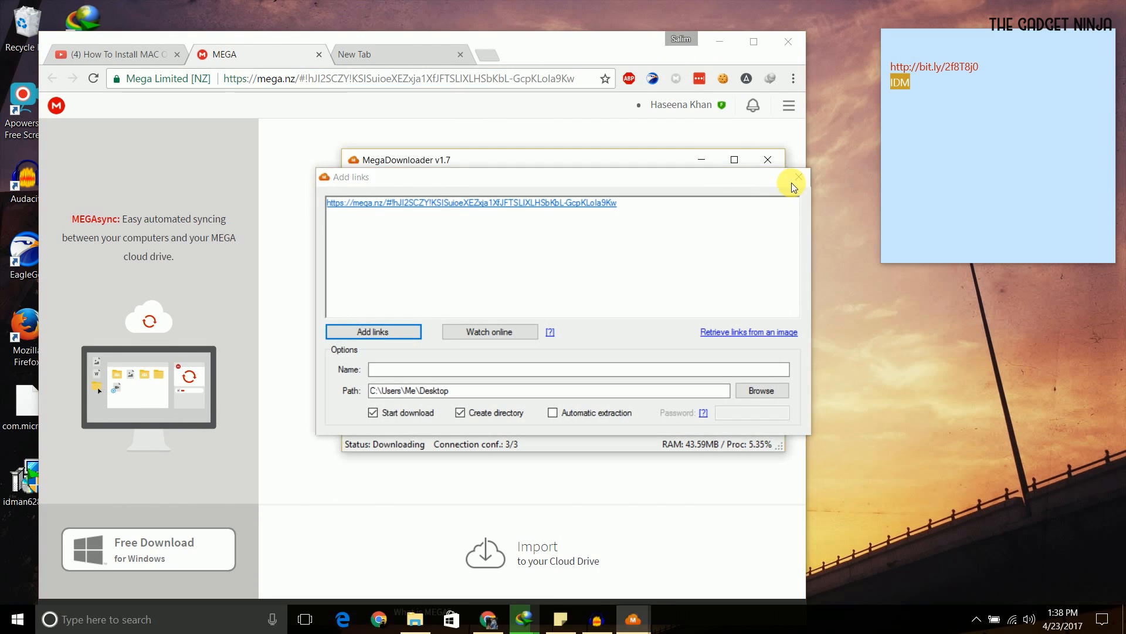
left_click(430, 179)
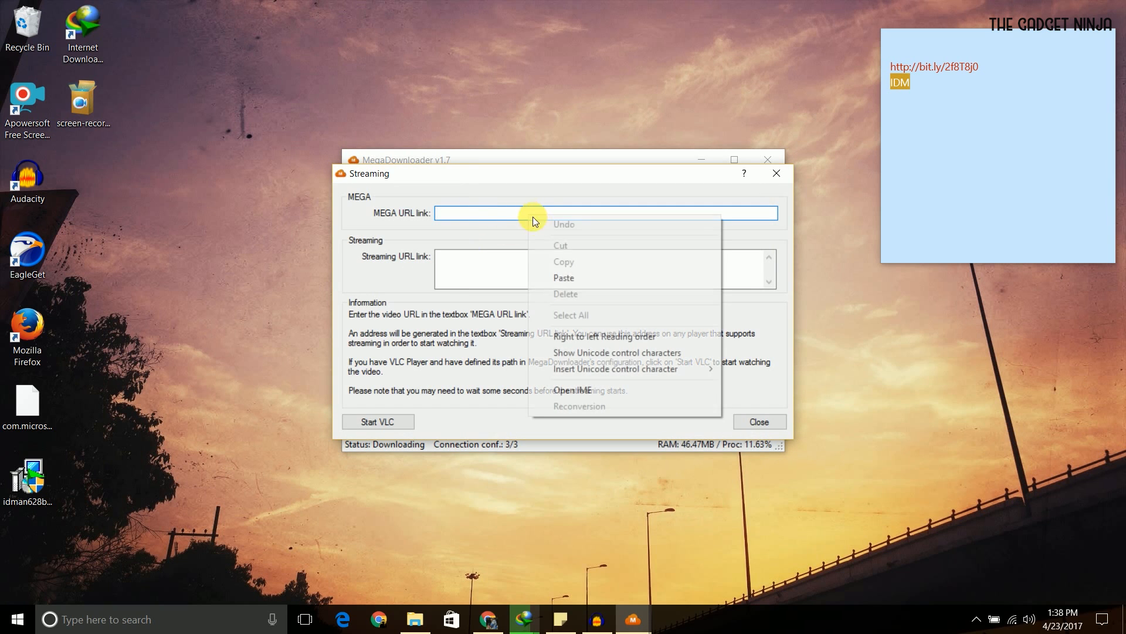
left_click(564, 279)
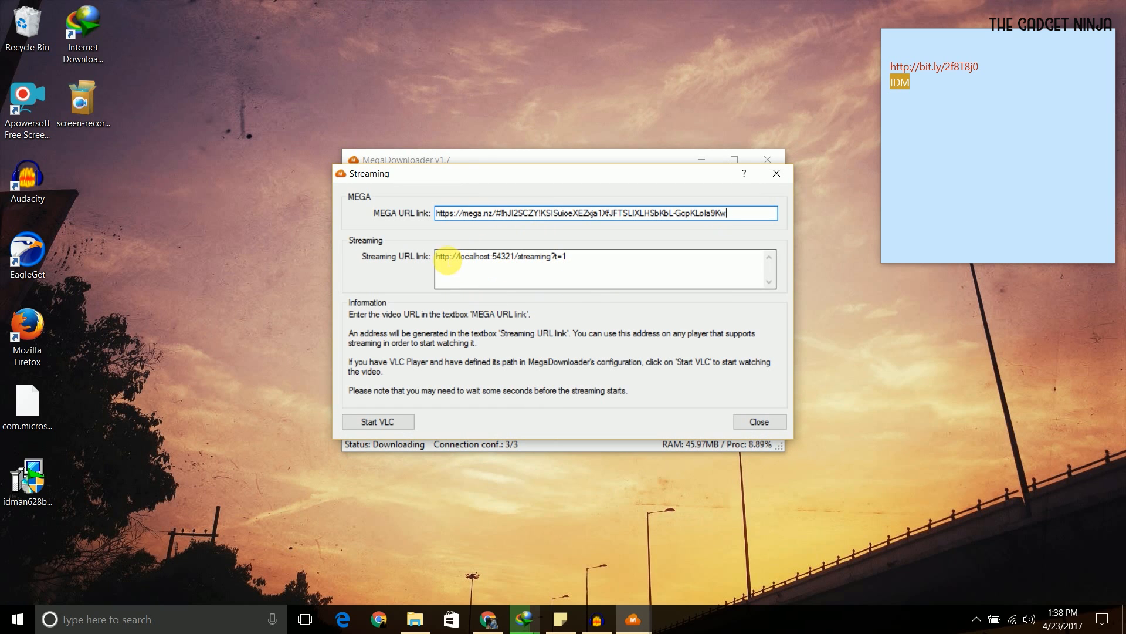
triple_click(500, 255)
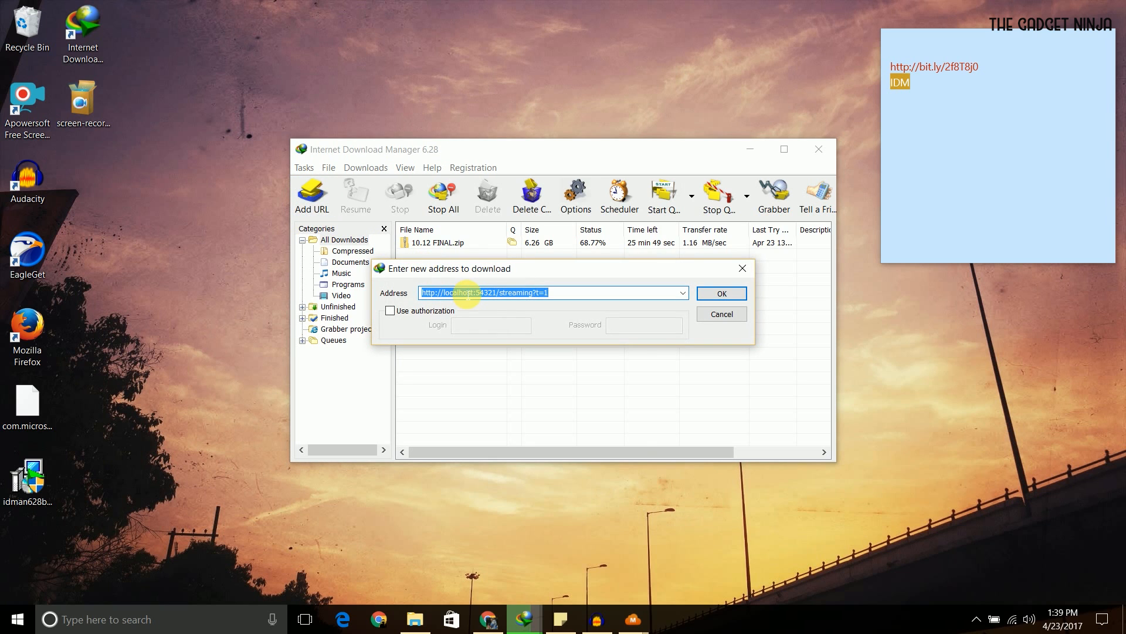
Add the streaming link in IDM as numbered duplicate 10.12 FINAL_2.zip and start the 6.26 GB download
right_click(467, 292)
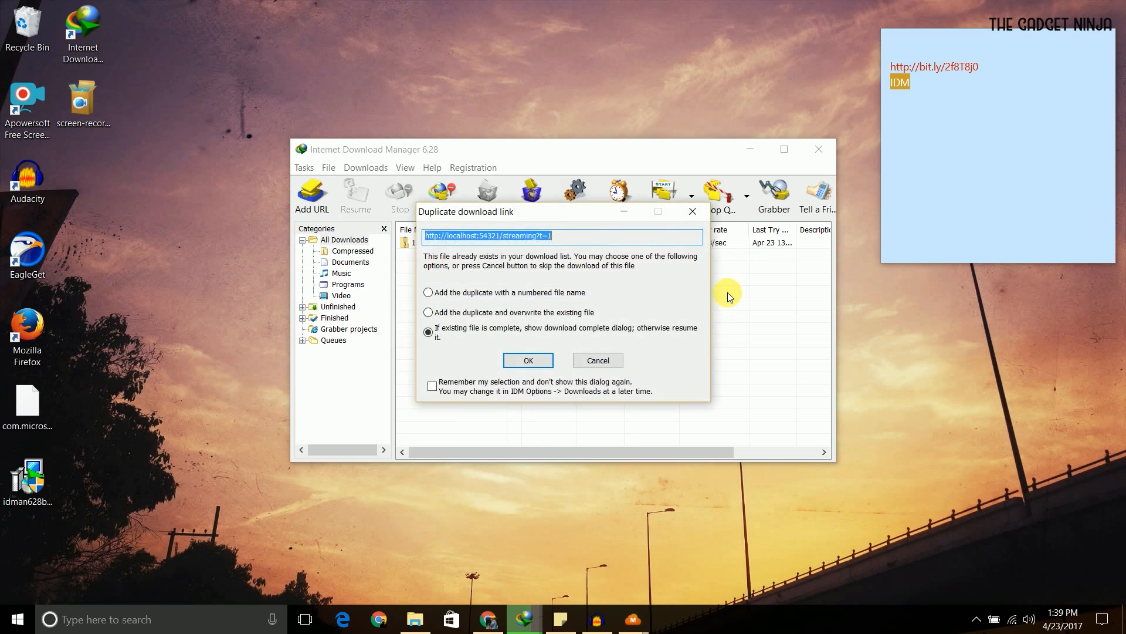
mouse_move(522, 349)
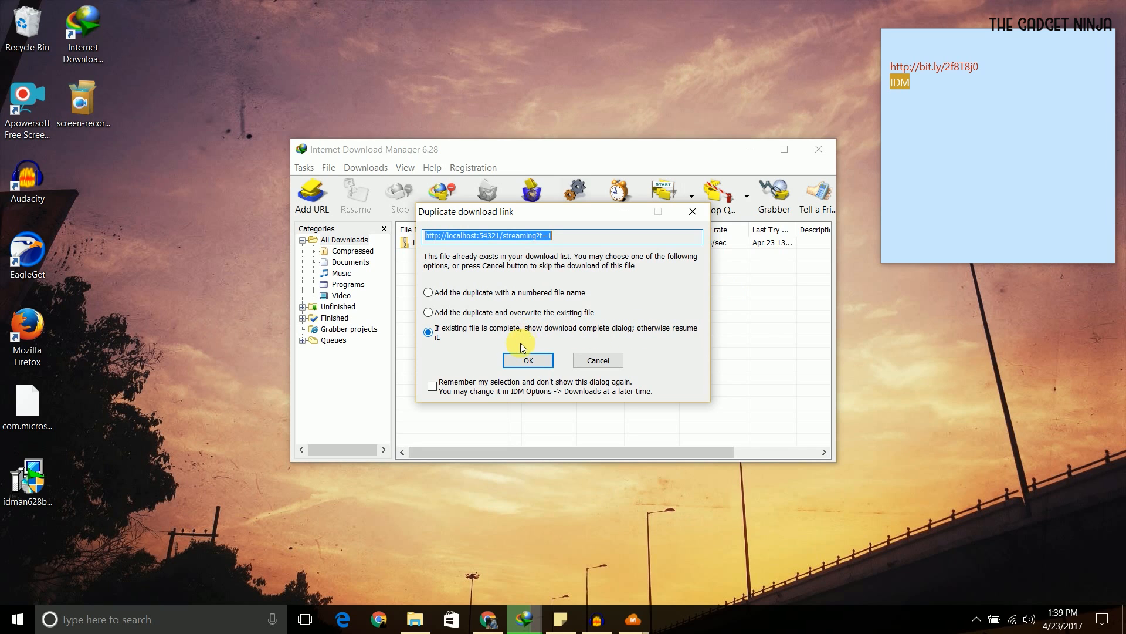
left_click(429, 292)
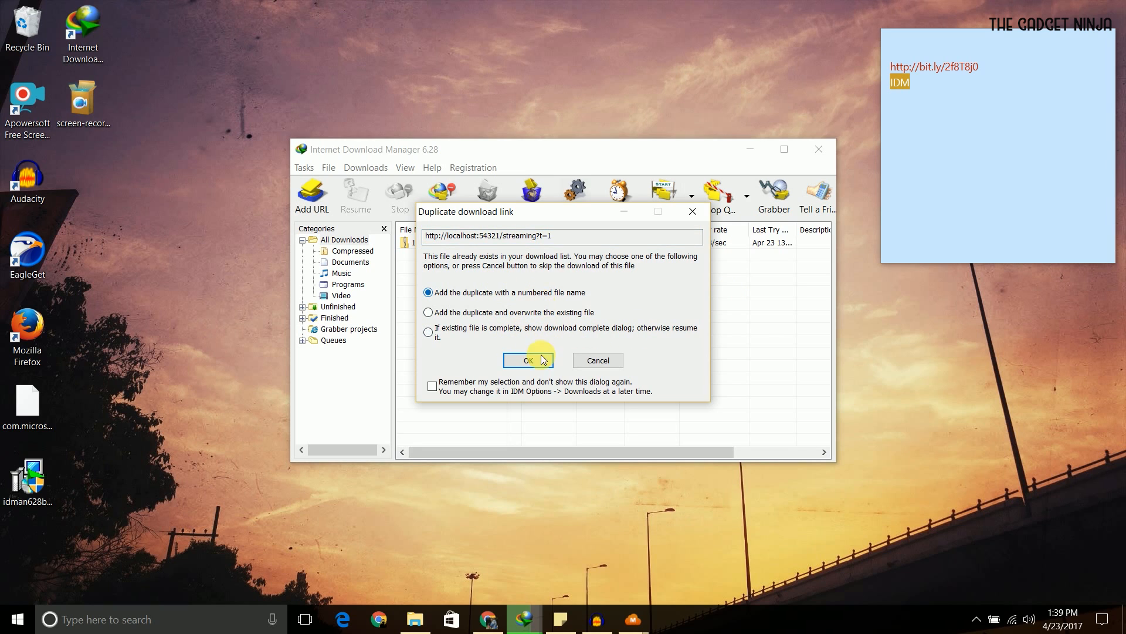
left_click(528, 359)
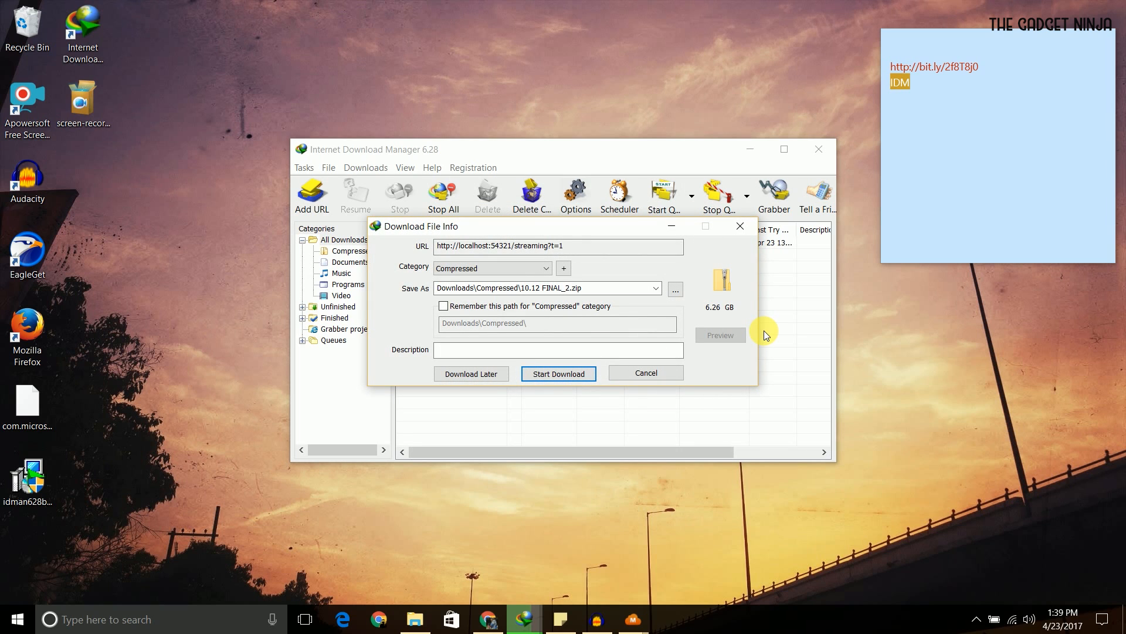
mouse_move(621, 297)
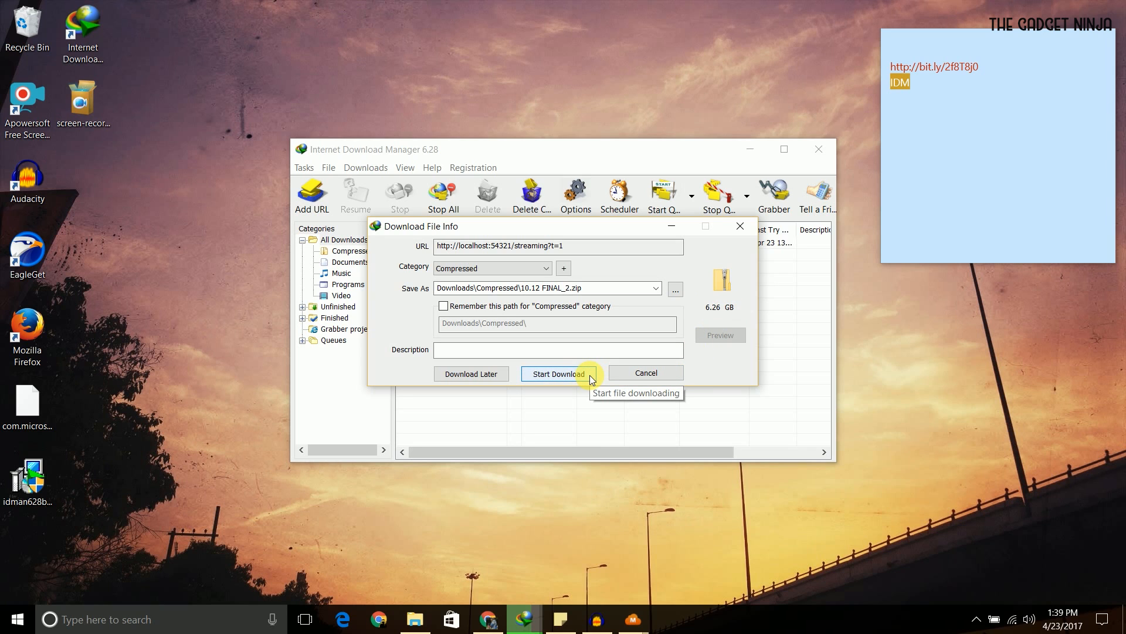
left_click(559, 373)
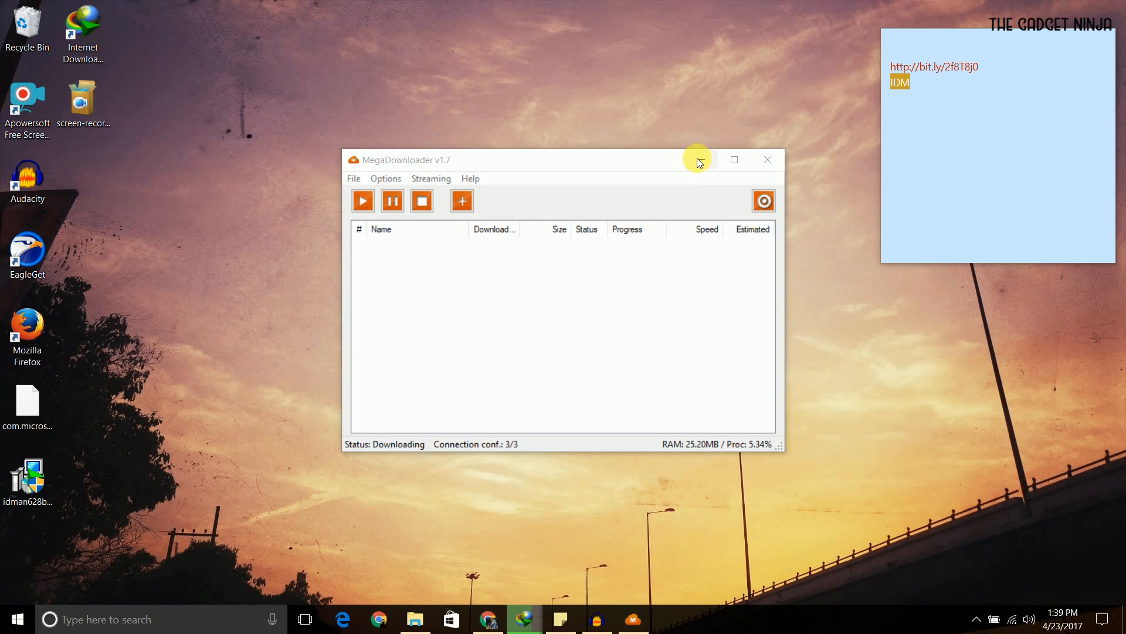
mouse_move(701, 159)
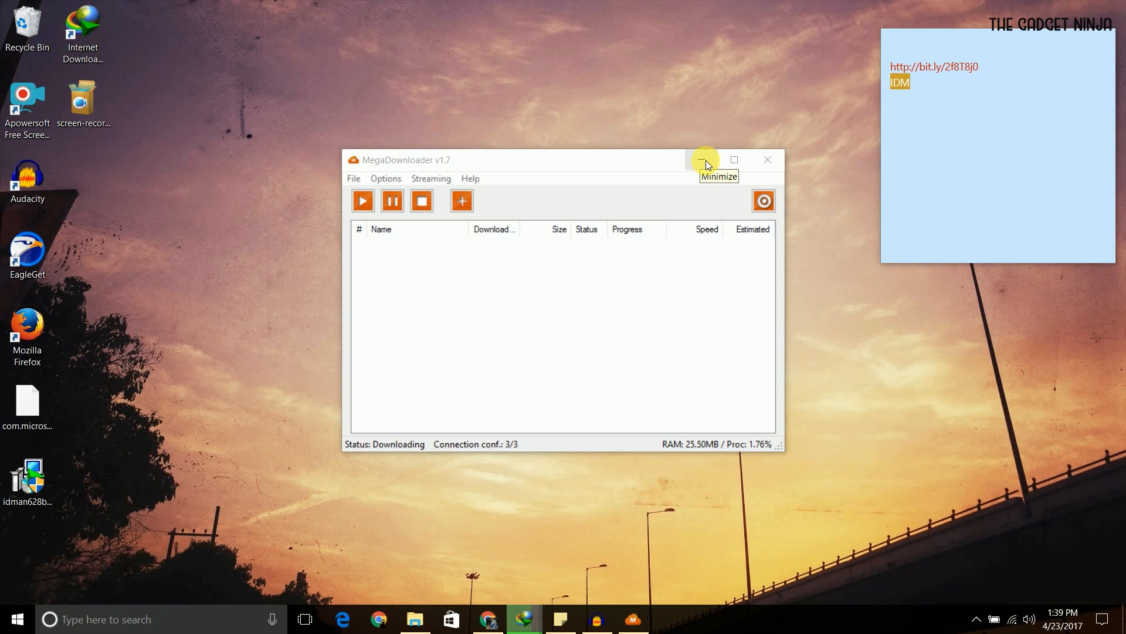
Minimize MegaDownloader, restore IDM, and turn on all channel notifications
left_click(701, 160)
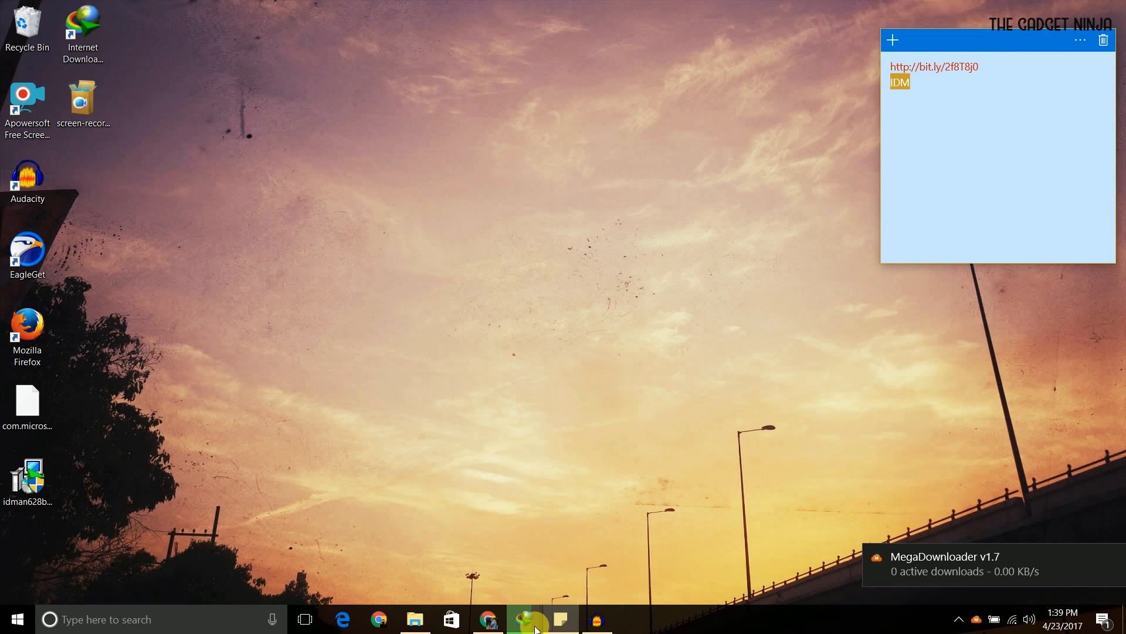
left_click(525, 618)
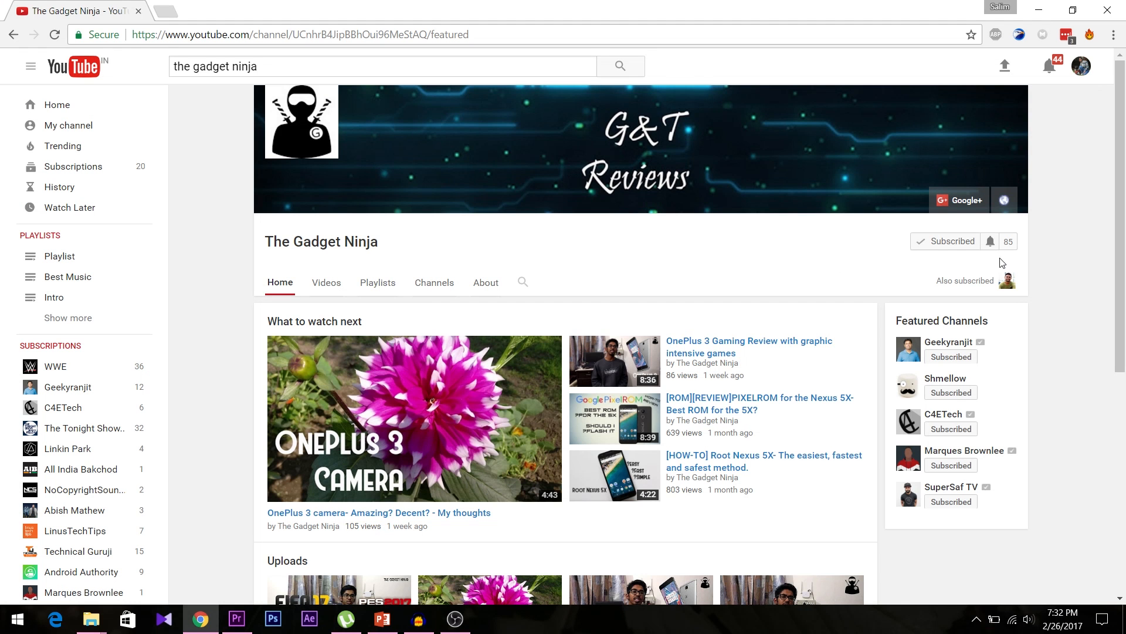
left_click(990, 240)
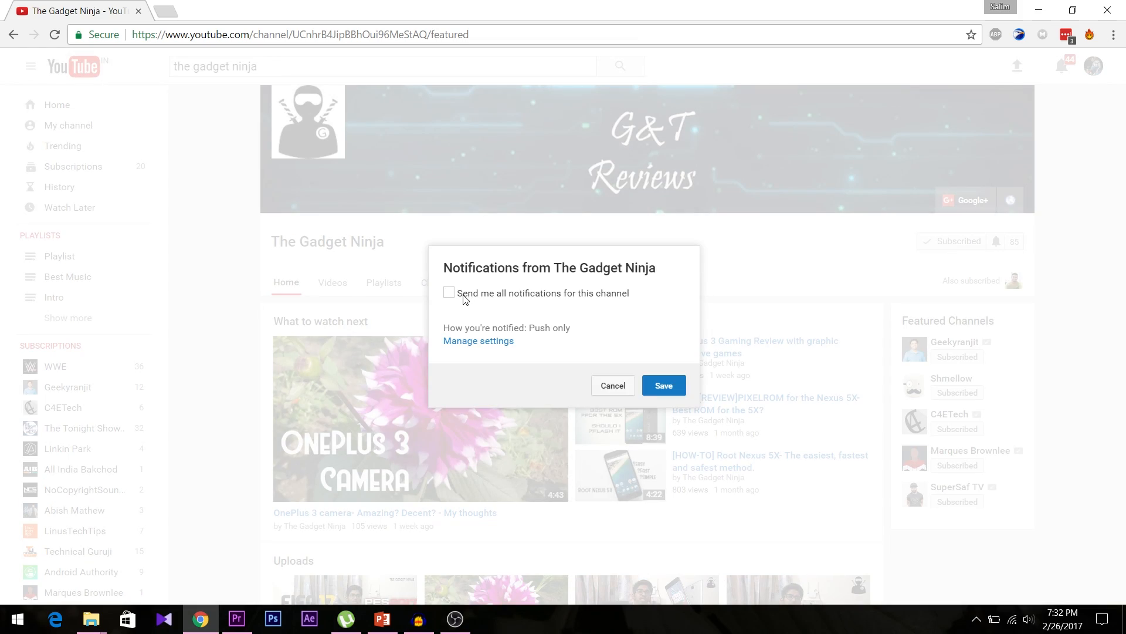